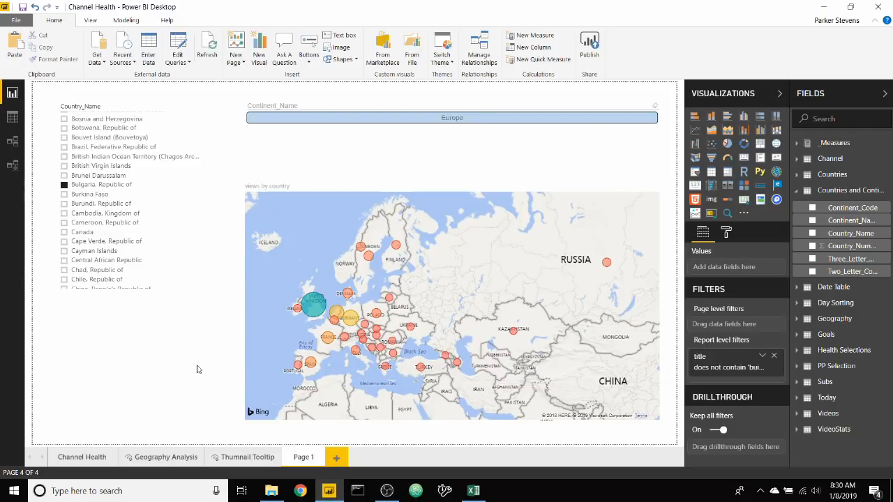
{"action": "mouse_move", "coordinate": [182, 330]}
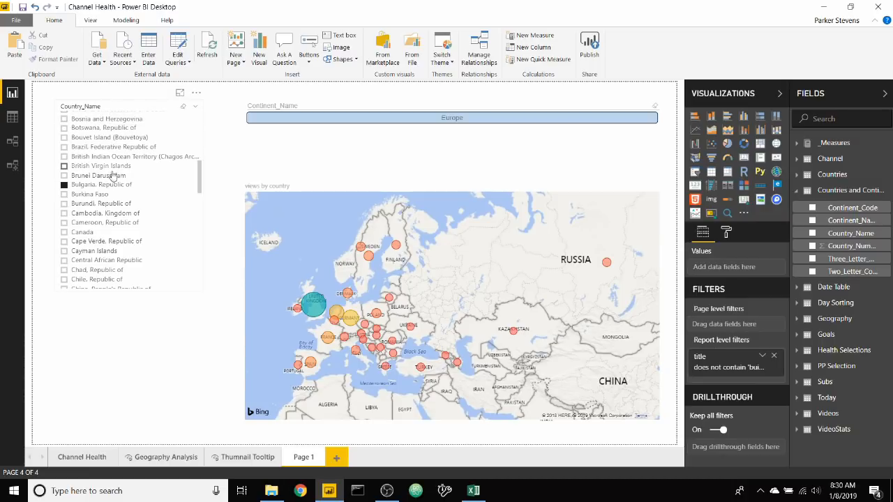
{"action": "mouse_move", "coordinate": [100, 184]}
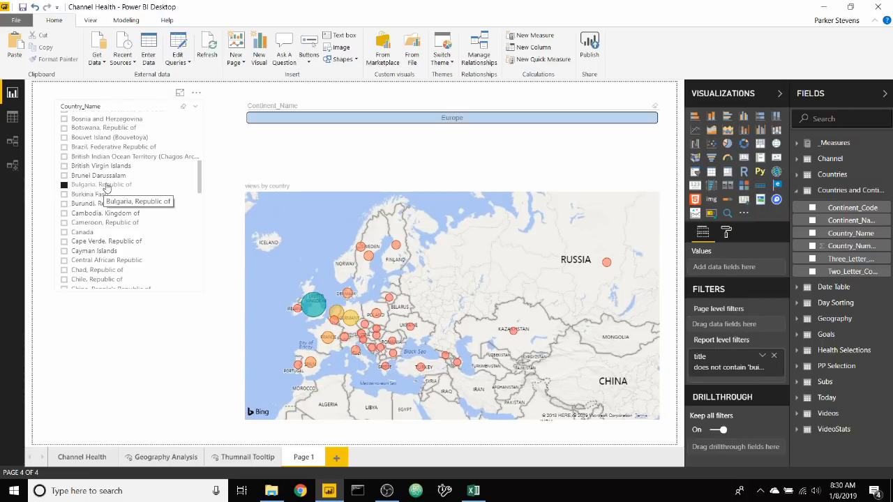
{"action": "mouse_move", "coordinate": [305, 342]}
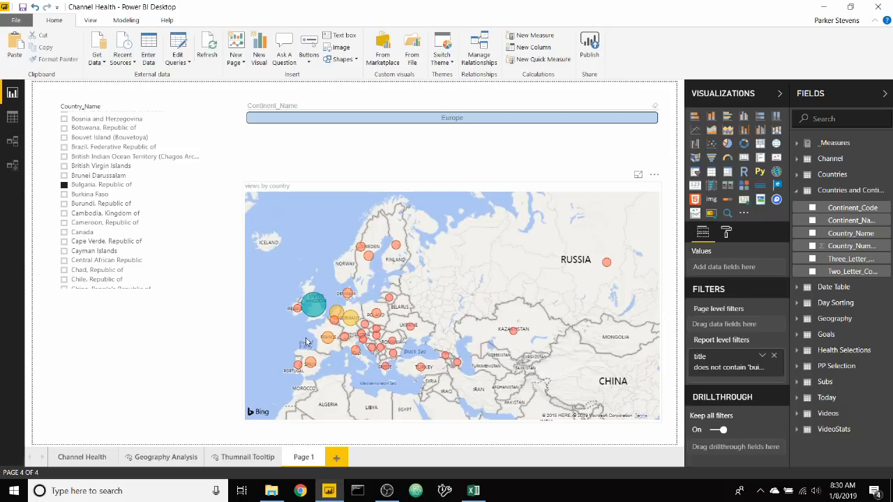
{"action": "mouse_move", "coordinate": [328, 365]}
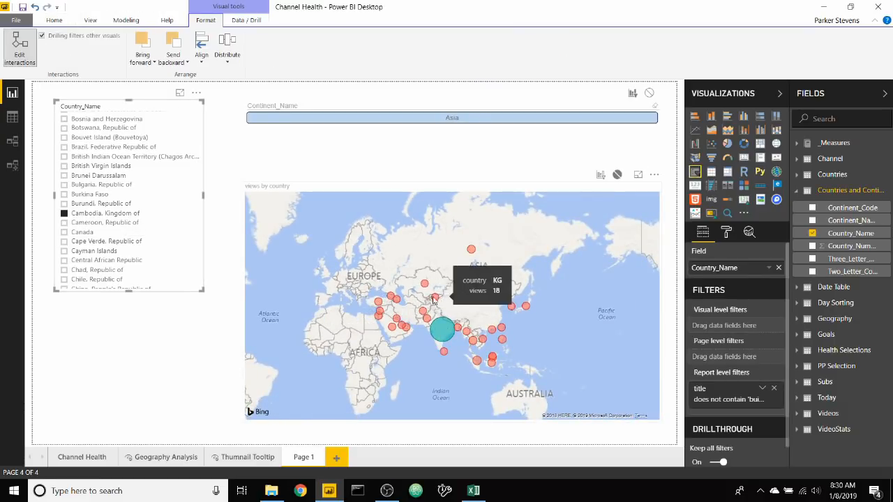
{"action": "mouse_move", "coordinate": [356, 307]}
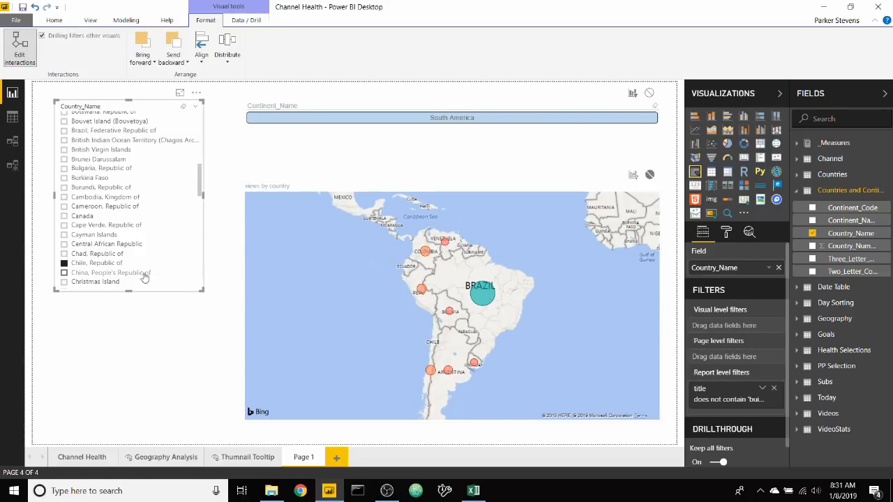
{"action": "mouse_move", "coordinate": [193, 234]}
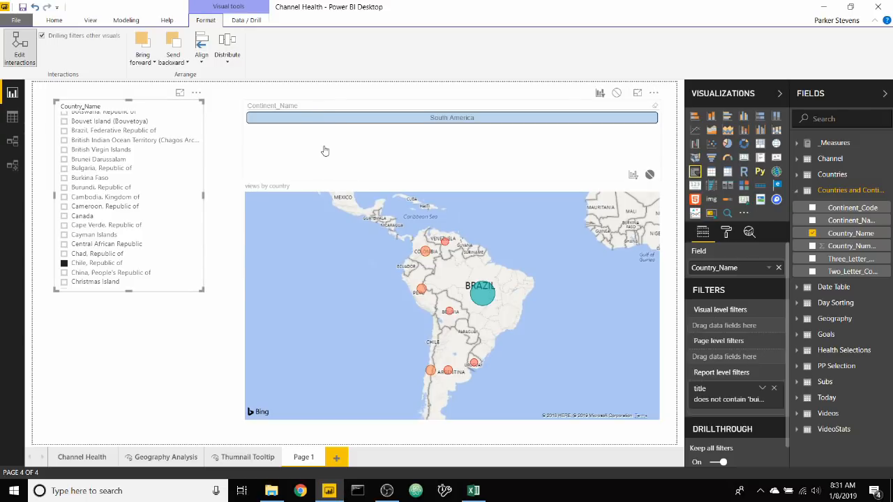
{"action": "mouse_move", "coordinate": [342, 162]}
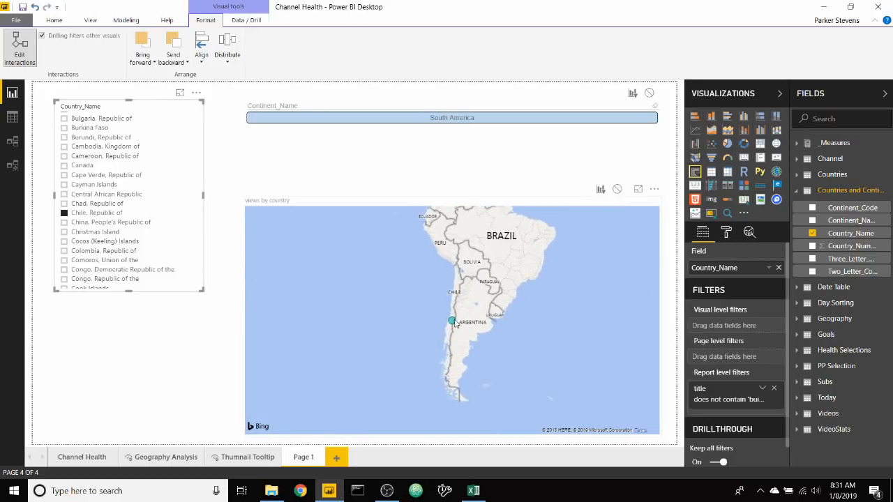
{"action": "mouse_move", "coordinate": [452, 321]}
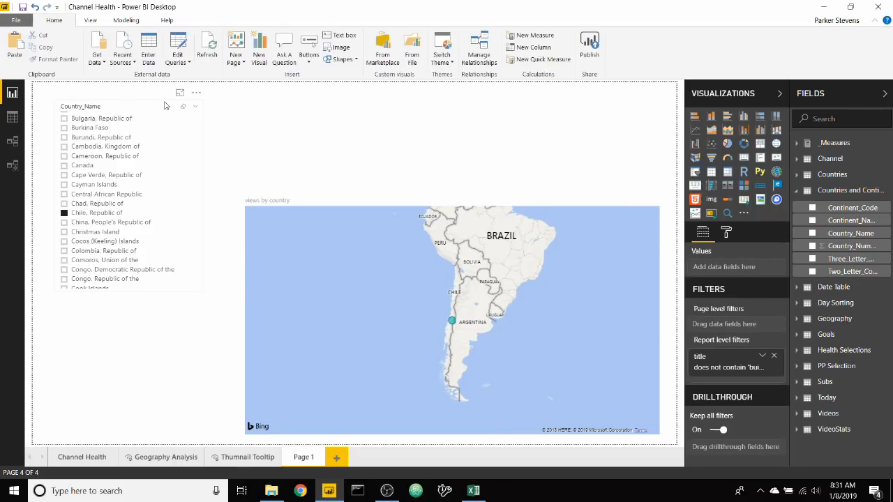
Replace the old slicer with an enlarged Country_Name slicer whose interaction with the map is set to None
{"action": "left_click", "coordinate": [128, 195]}
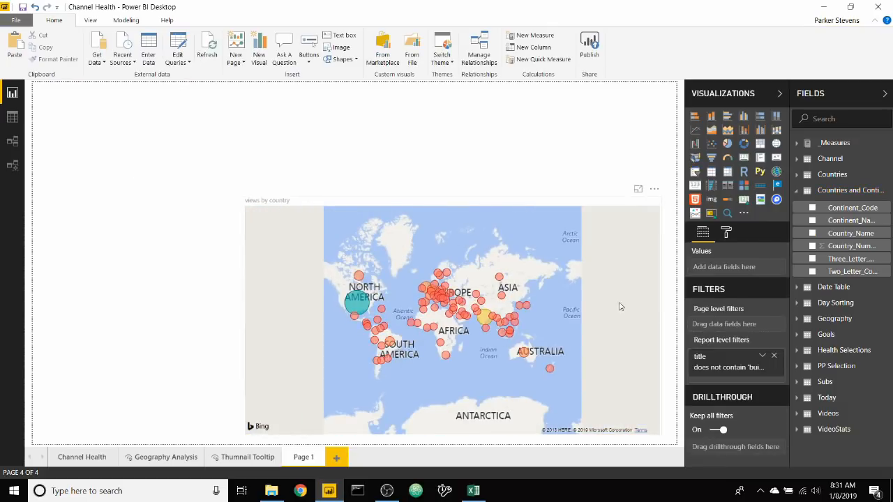
{"action": "mouse_move", "coordinate": [747, 217]}
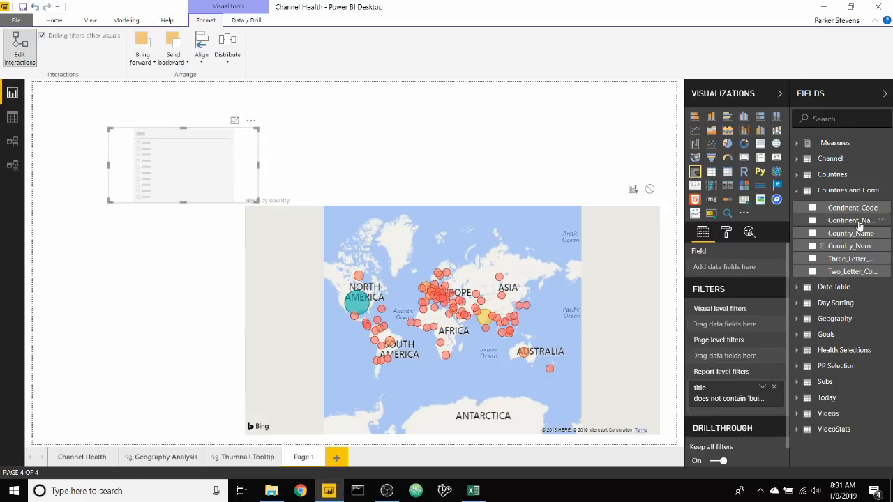
{"action": "left_click", "coordinate": [812, 233]}
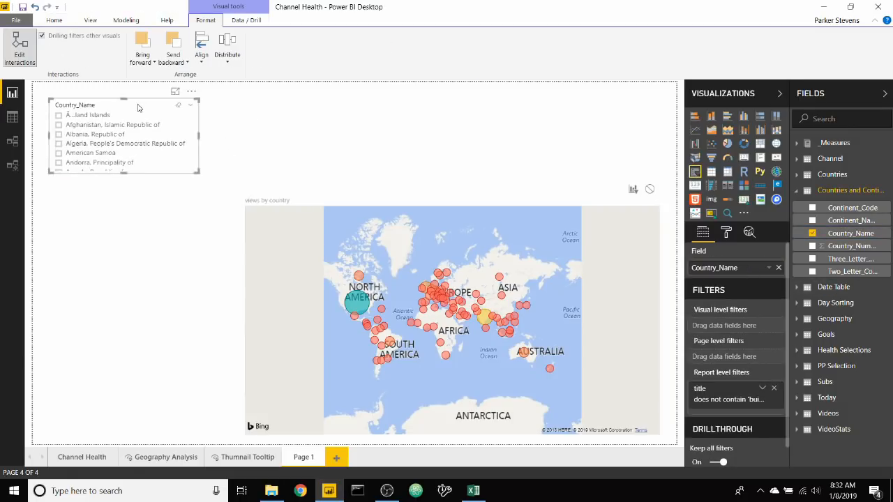
{"action": "left_click_drag", "start_coordinate": [199, 173], "coordinate": [212, 338]}
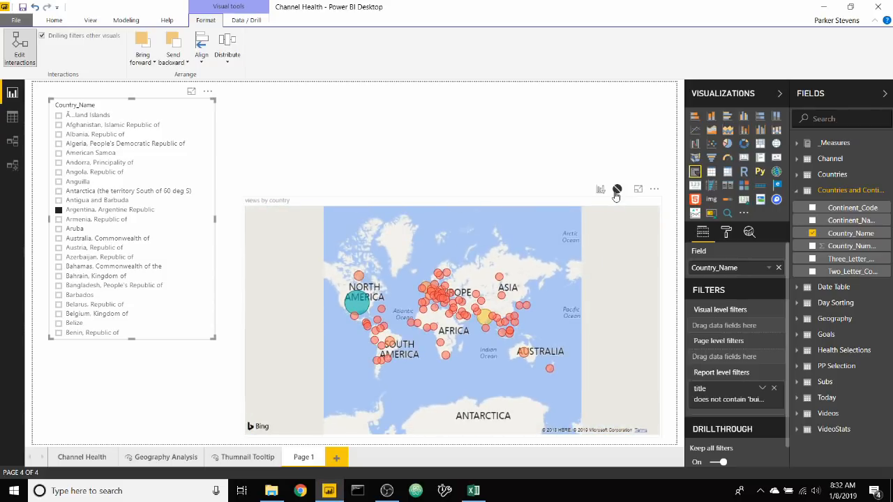
{"action": "left_click", "coordinate": [53, 20]}
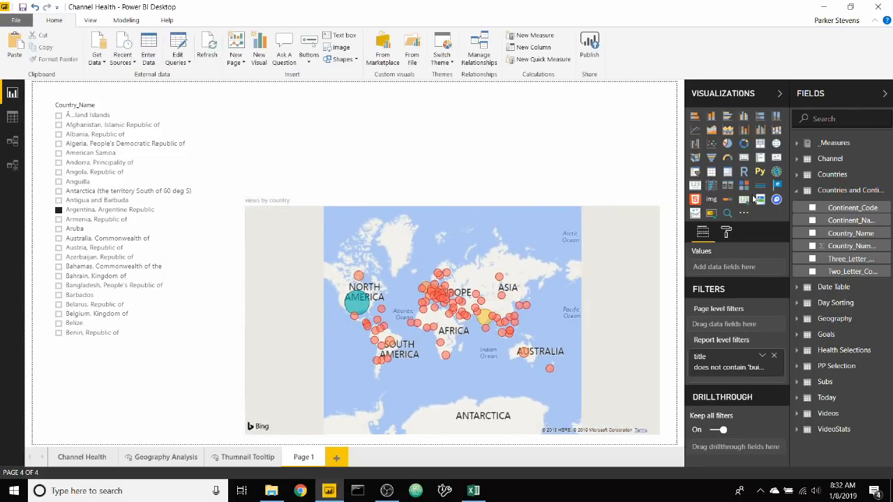
Add a Continent_Name Chiclet Slicer with Multiple selection off and Forced selection on
{"action": "left_click", "coordinate": [452, 147]}
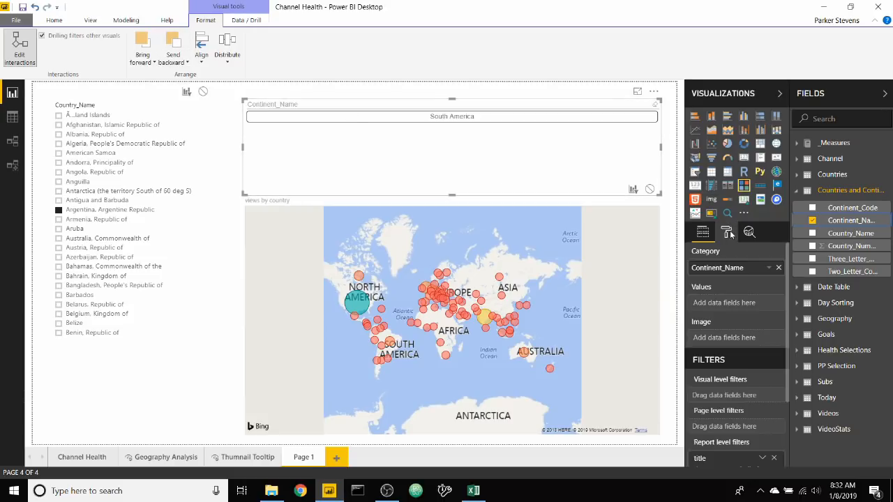
{"action": "left_click", "coordinate": [726, 232]}
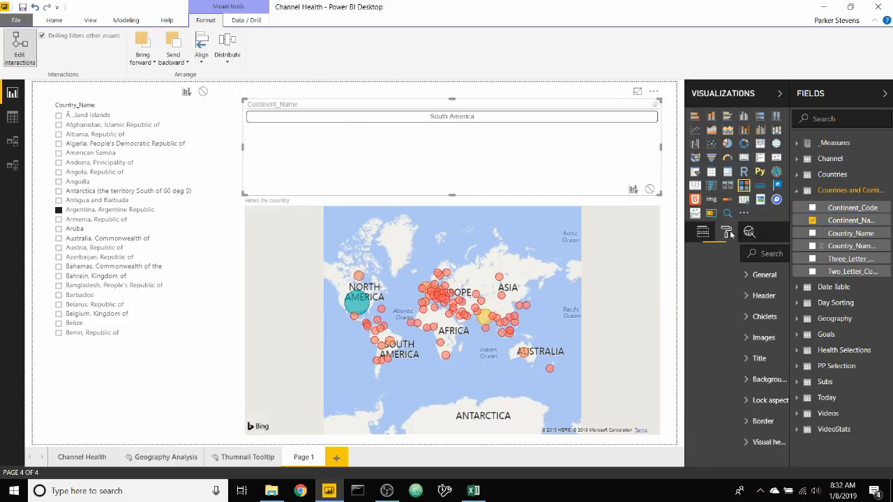
{"action": "left_click", "coordinate": [725, 232]}
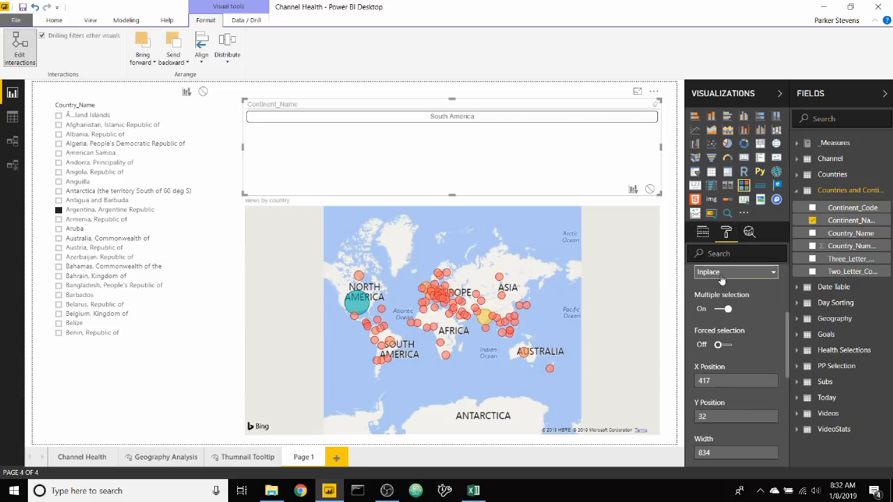
{"action": "left_click", "coordinate": [722, 308]}
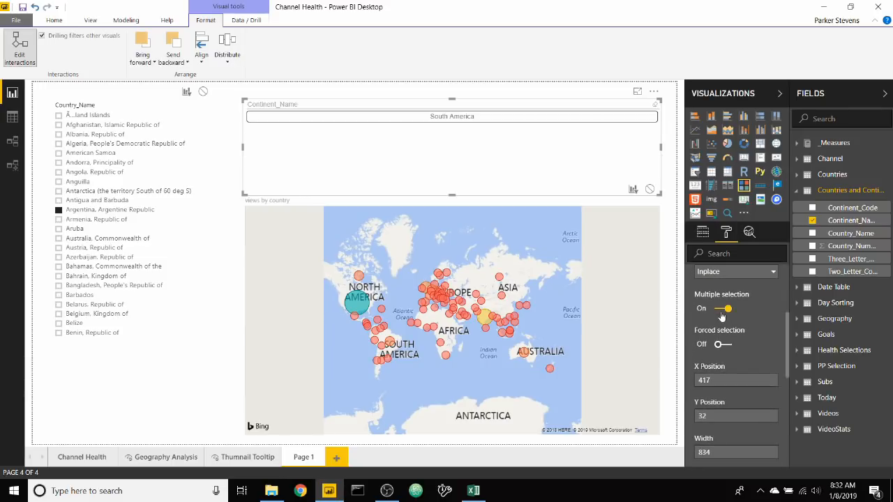
{"action": "left_click", "coordinate": [723, 343]}
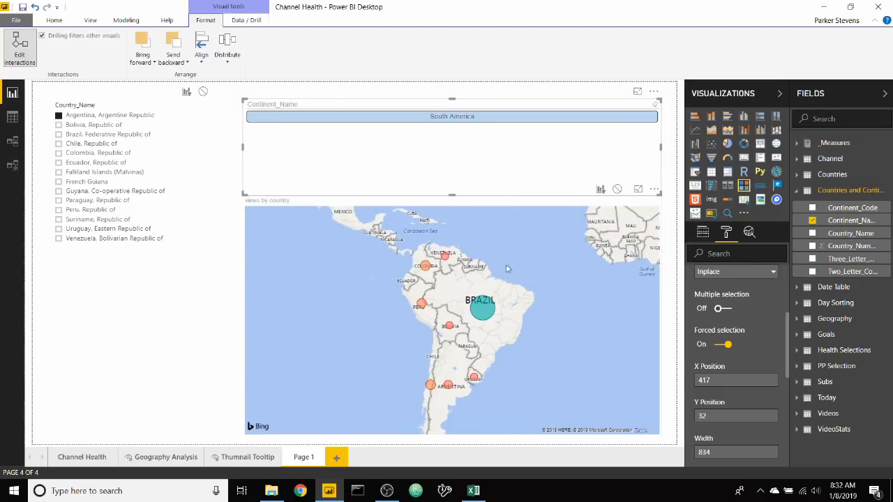
{"action": "mouse_move", "coordinate": [442, 184]}
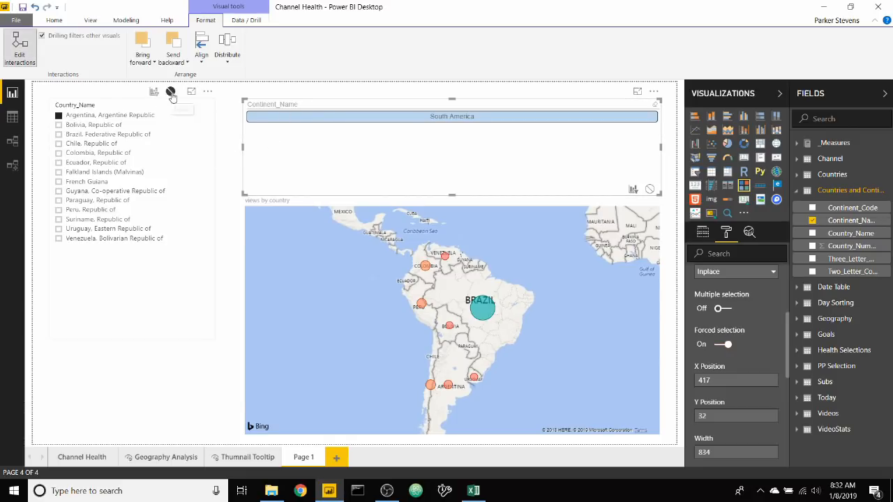
Stop the continent slicer filtering the country list and scroll to pick Bahamas, narrowing to North America
{"action": "left_click", "coordinate": [170, 92]}
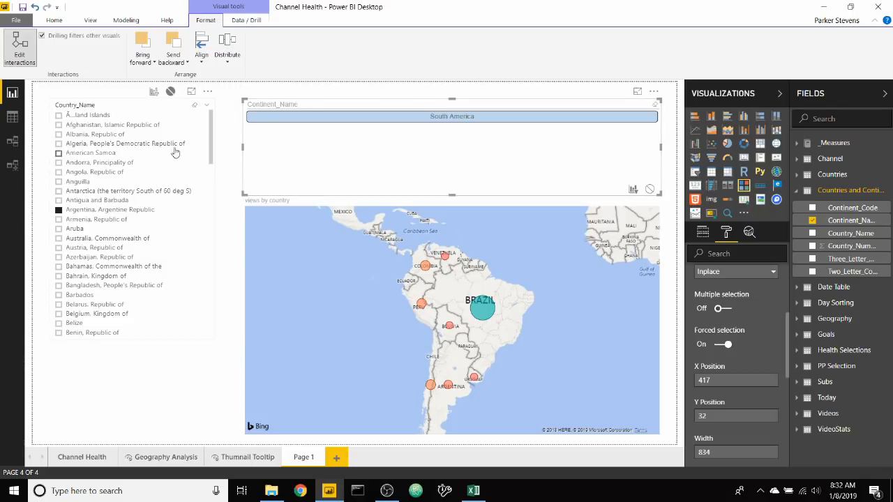
{"action": "mouse_move", "coordinate": [175, 152]}
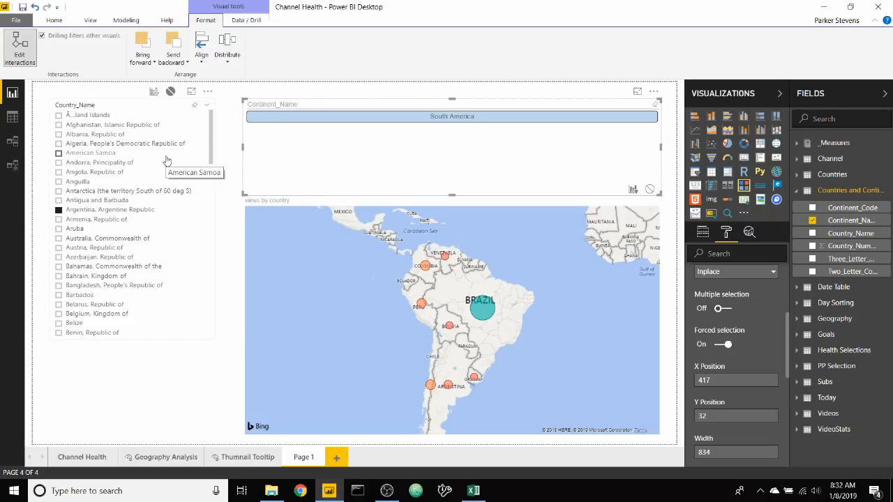
{"action": "mouse_move", "coordinate": [162, 146]}
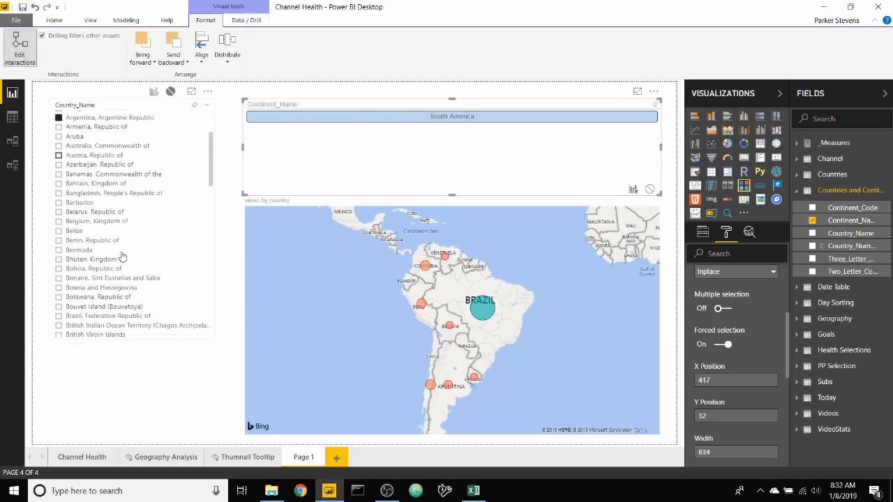
{"action": "scroll", "scroll_direction": "down", "scroll_amount": 3}
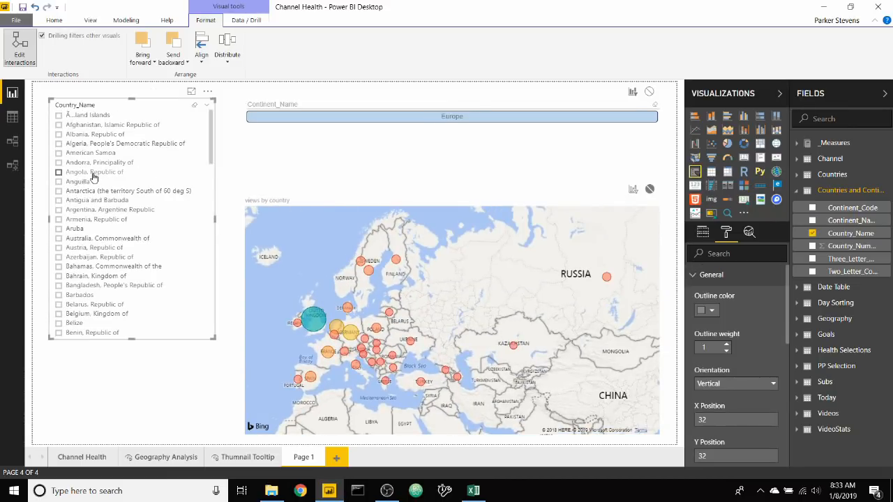
{"action": "scroll", "scroll_direction": "down", "scroll_amount": 3}
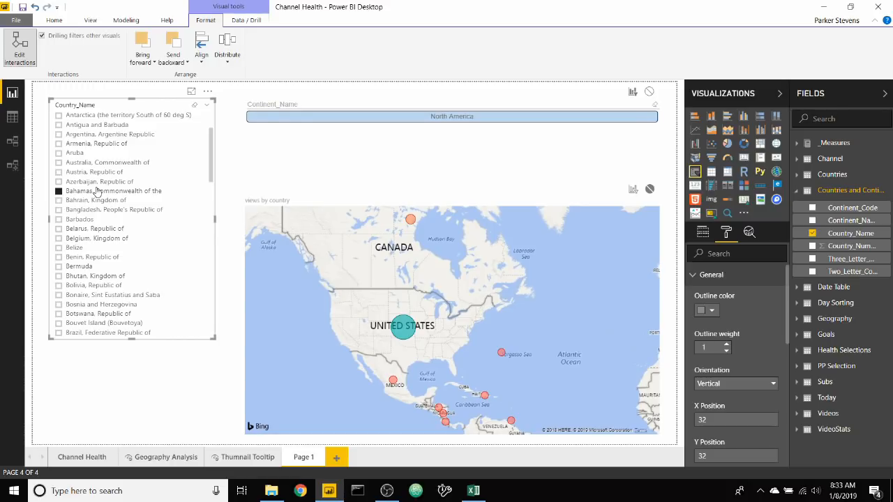
{"action": "mouse_move", "coordinate": [336, 458]}
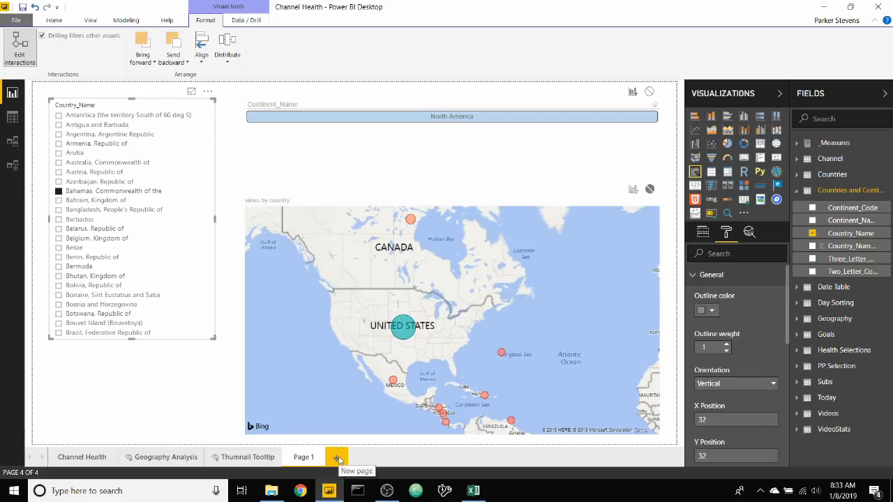
Create Page 2 and paste copies of the map and Country_Name slicer onto it
{"action": "left_click", "coordinate": [338, 458]}
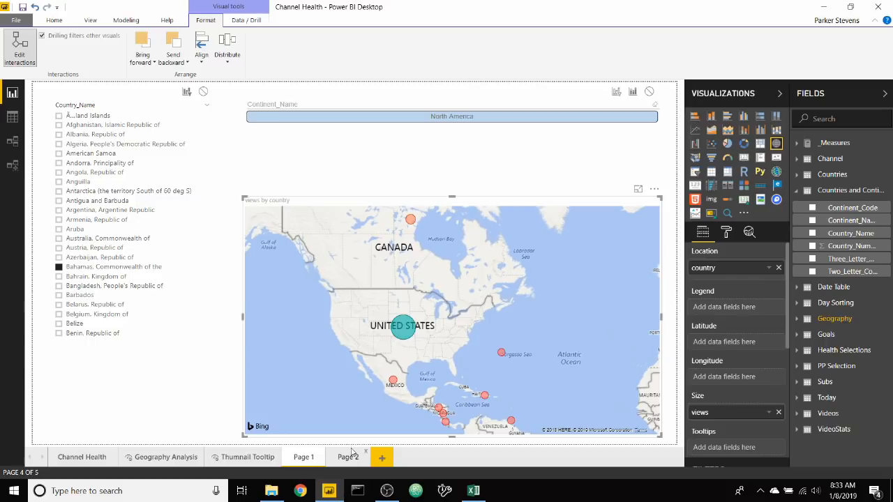
{"action": "left_click", "coordinate": [348, 458]}
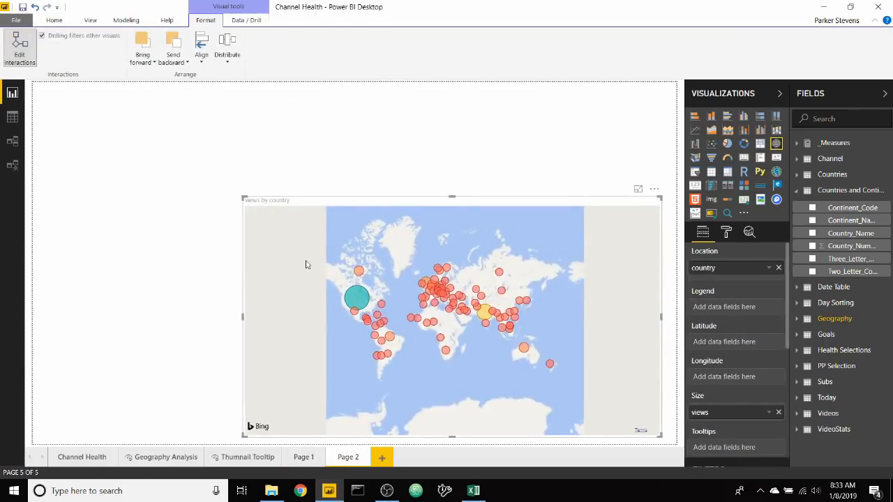
{"action": "left_click", "coordinate": [303, 458]}
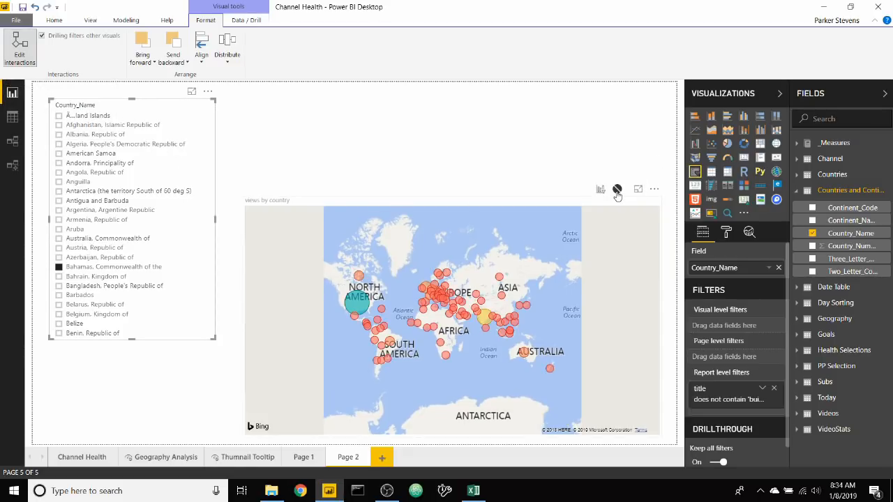
Copy the continent chiclet slicer from Page 1 and paste it on Page 2
{"action": "left_click", "coordinate": [302, 458]}
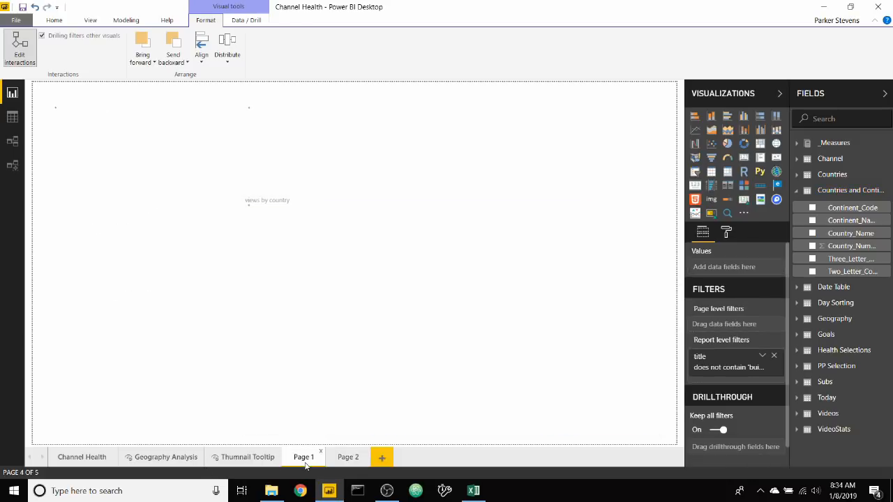
{"action": "left_click", "coordinate": [305, 458]}
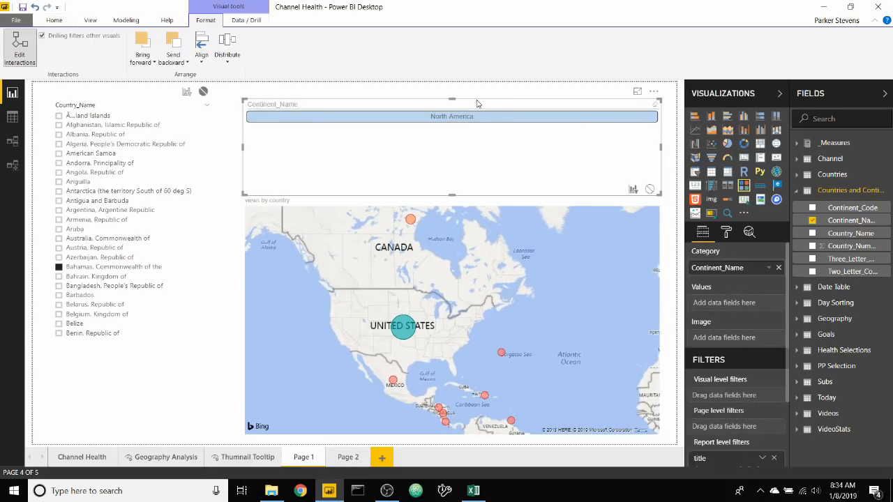
{"action": "mouse_move", "coordinate": [452, 101]}
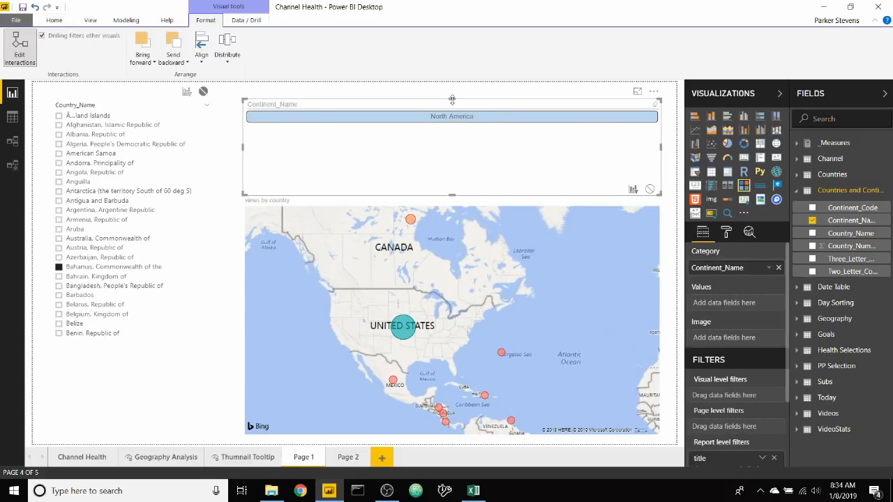
{"action": "left_click", "coordinate": [348, 457]}
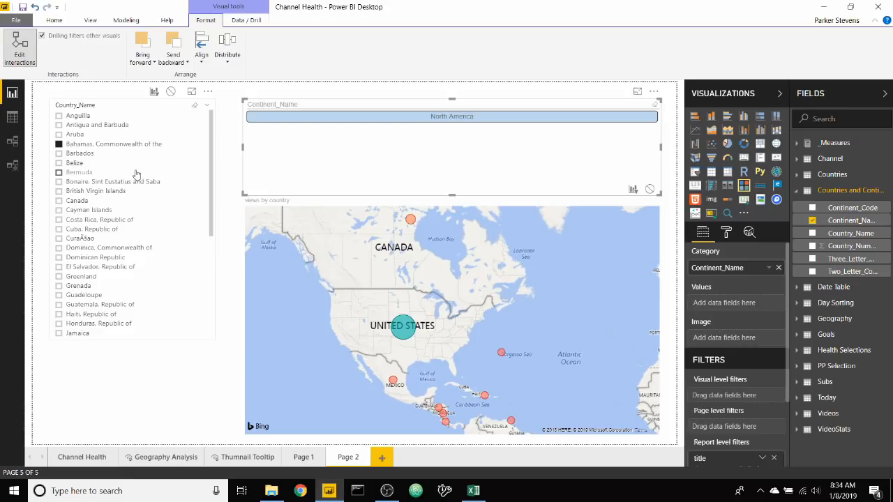
{"action": "mouse_move", "coordinate": [142, 164]}
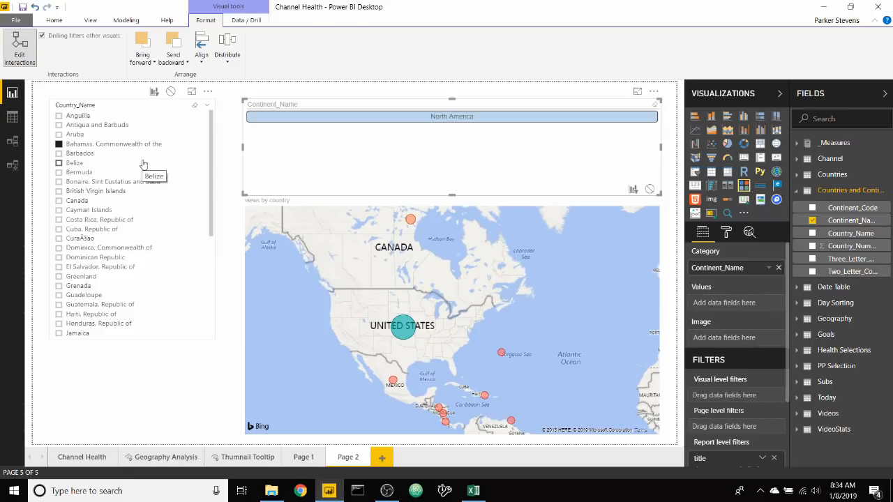
{"action": "left_click", "coordinate": [303, 457]}
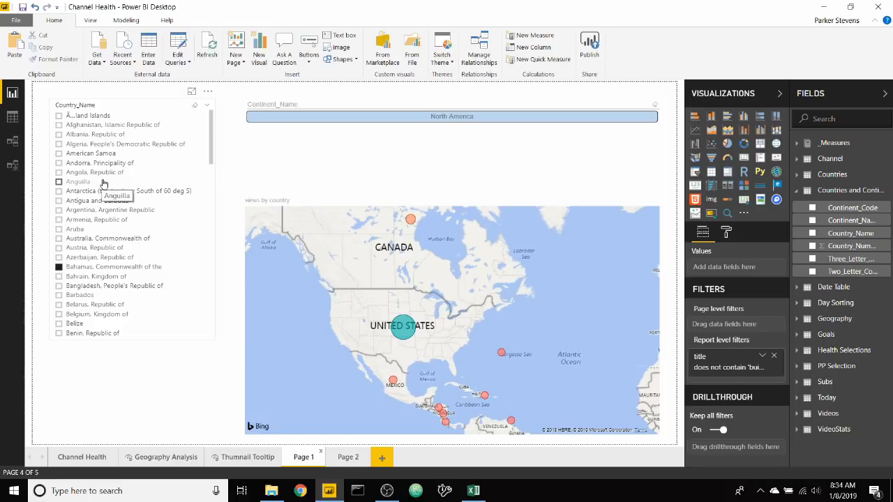
Back on Page 1, tick Bosnia and Herzegovina so the continent tile and map switch to Europe
{"action": "scroll", "scroll_direction": "down", "scroll_amount": 3}
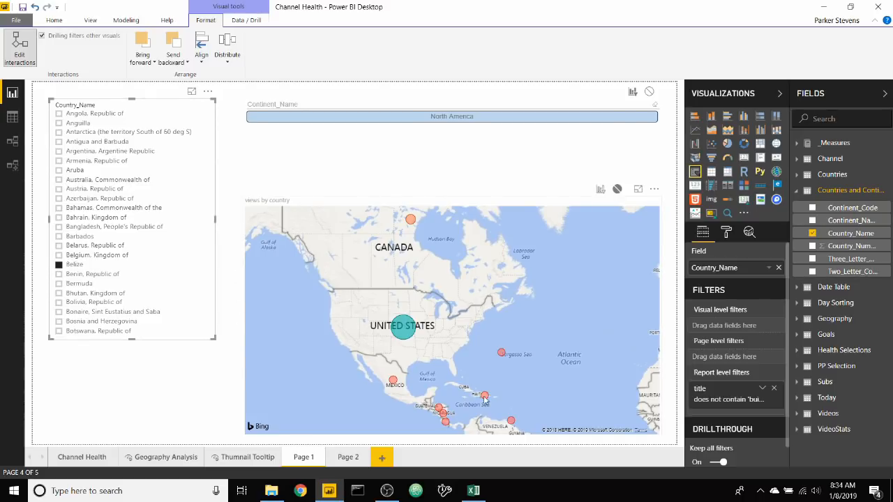
{"action": "left_click", "coordinate": [347, 458]}
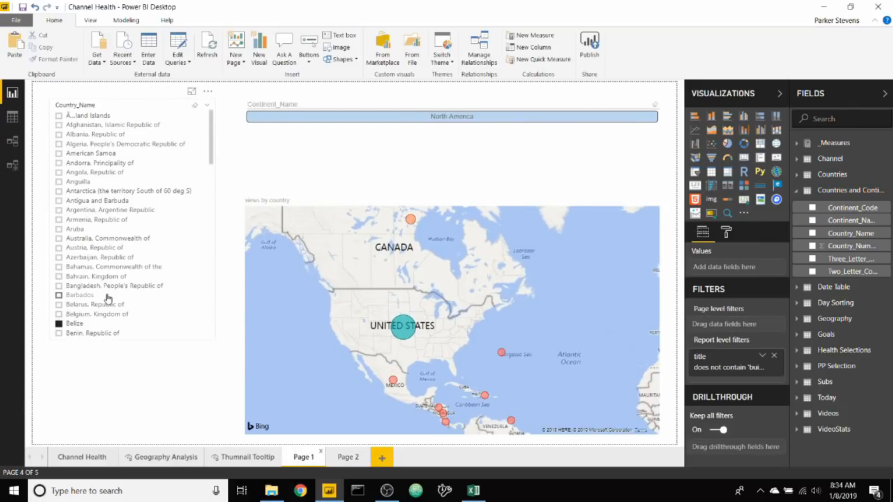
{"action": "scroll", "scroll_direction": "down", "scroll_amount": 3}
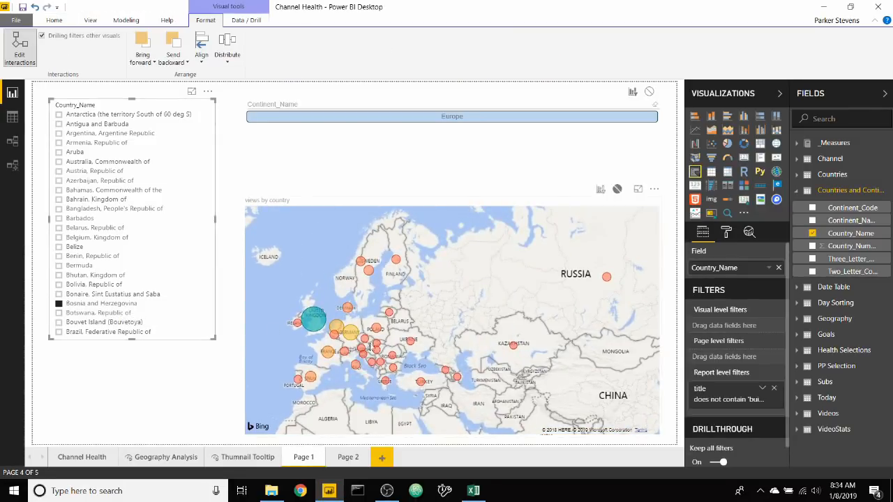
Switch to Page 2 and select its Country_Name slicer to reach the sync settings
{"action": "left_click", "coordinate": [347, 458]}
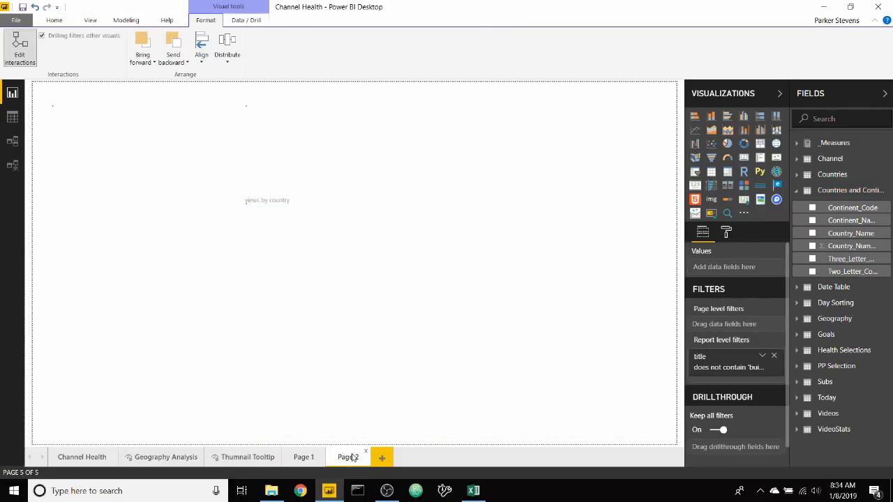
{"action": "left_click", "coordinate": [346, 458]}
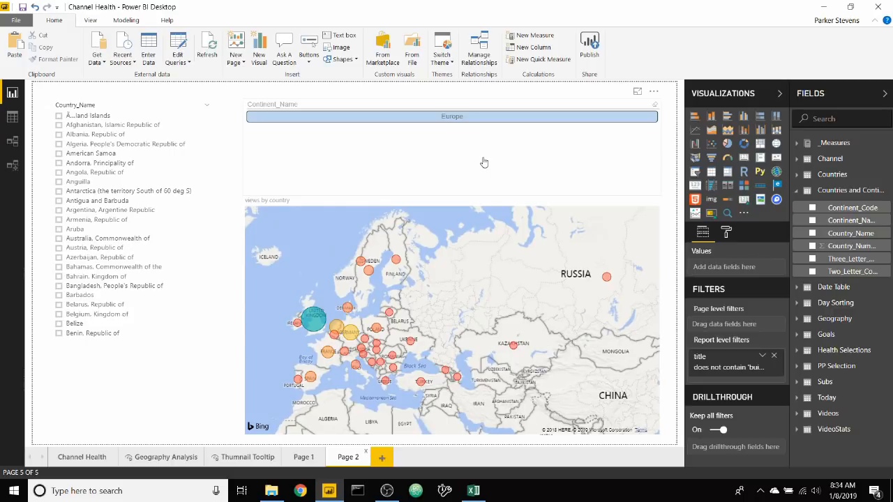
{"action": "mouse_move", "coordinate": [150, 106]}
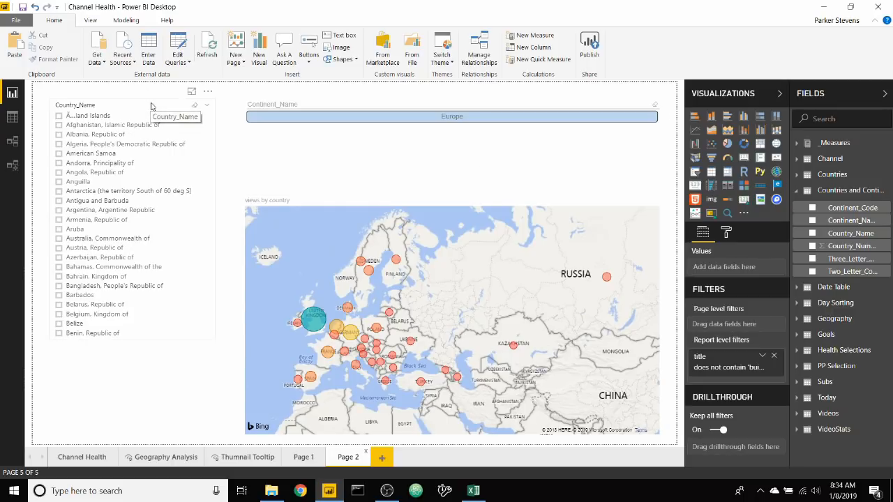
{"action": "left_click", "coordinate": [89, 20]}
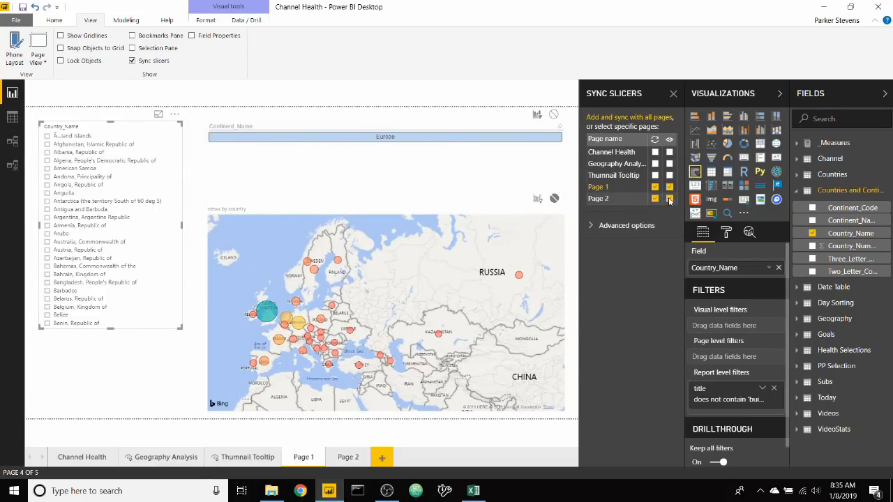
{"action": "mouse_move", "coordinate": [173, 204]}
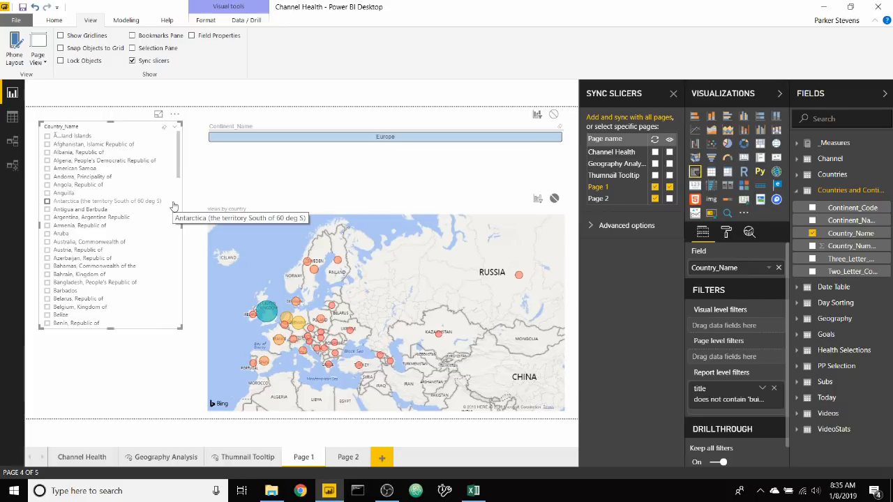
{"action": "mouse_move", "coordinate": [32, 213]}
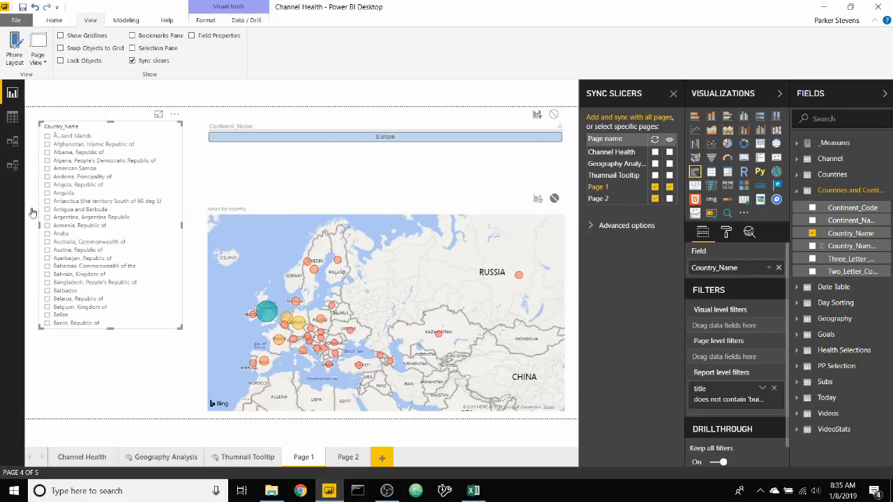
Test the hidden synced slicer: pick Australia and other countries on Page 1 and confirm Page 2's map follows
{"action": "left_click", "coordinate": [48, 242]}
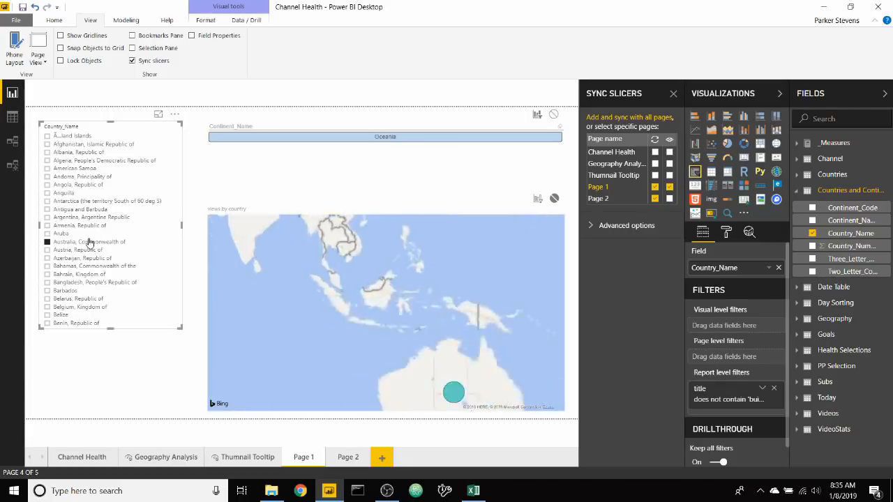
{"action": "left_click", "coordinate": [349, 458]}
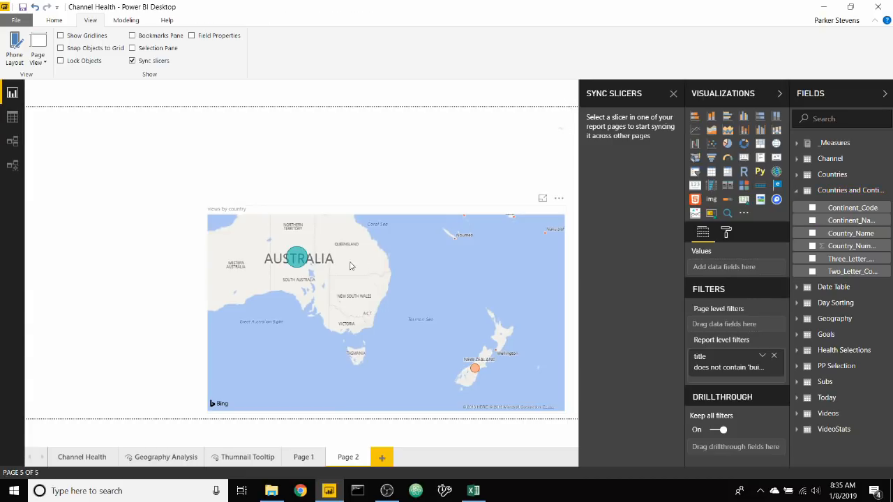
{"action": "left_click", "coordinate": [305, 458]}
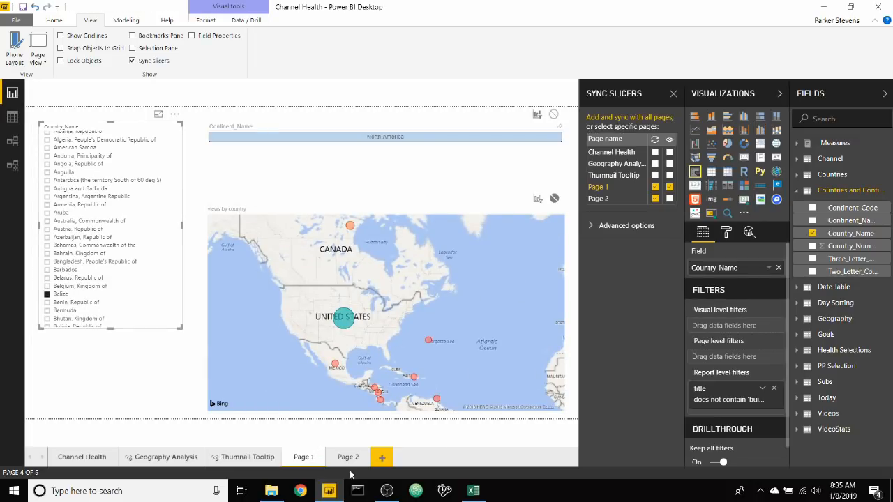
{"action": "left_click", "coordinate": [348, 458]}
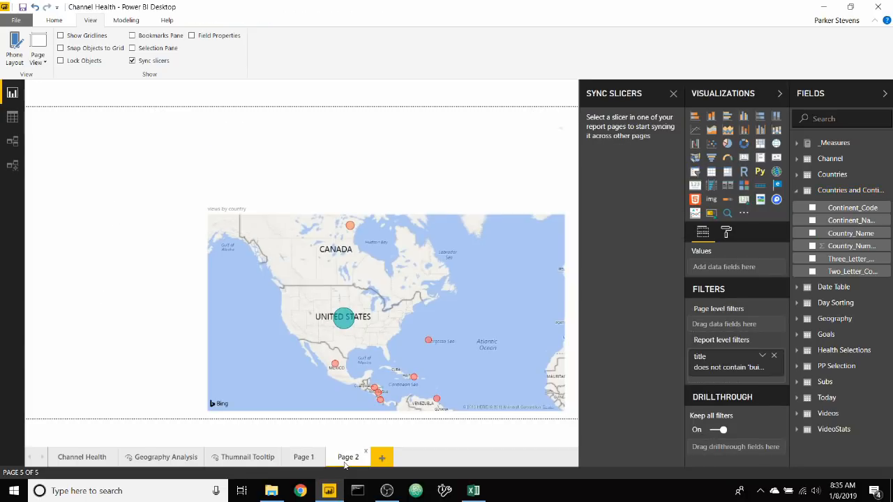